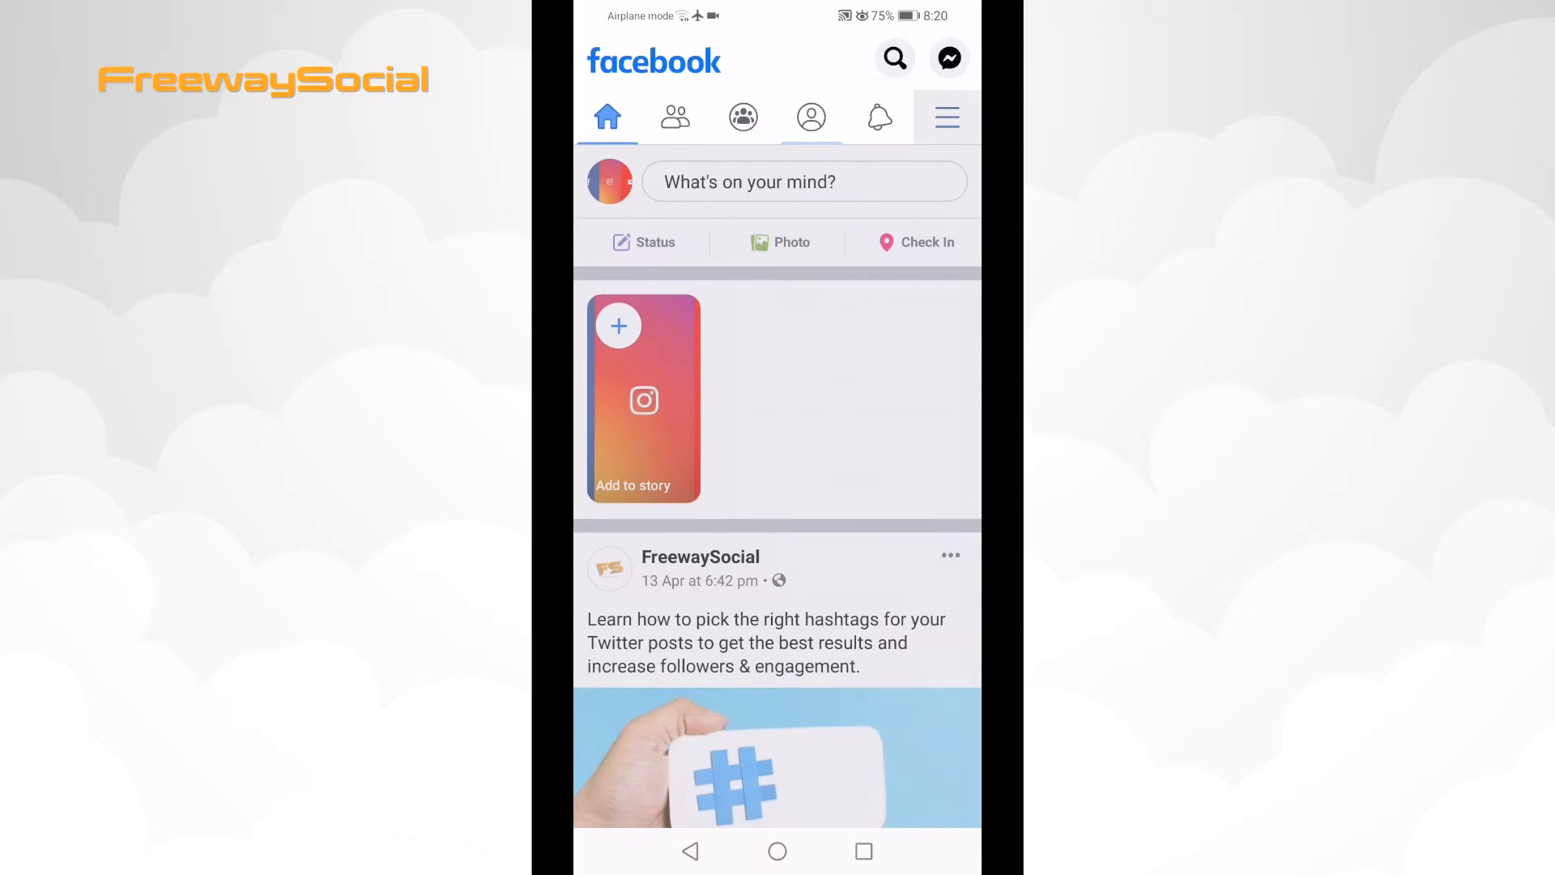
Reach Settings & Privacy from the Facebook main menu
click(946, 116)
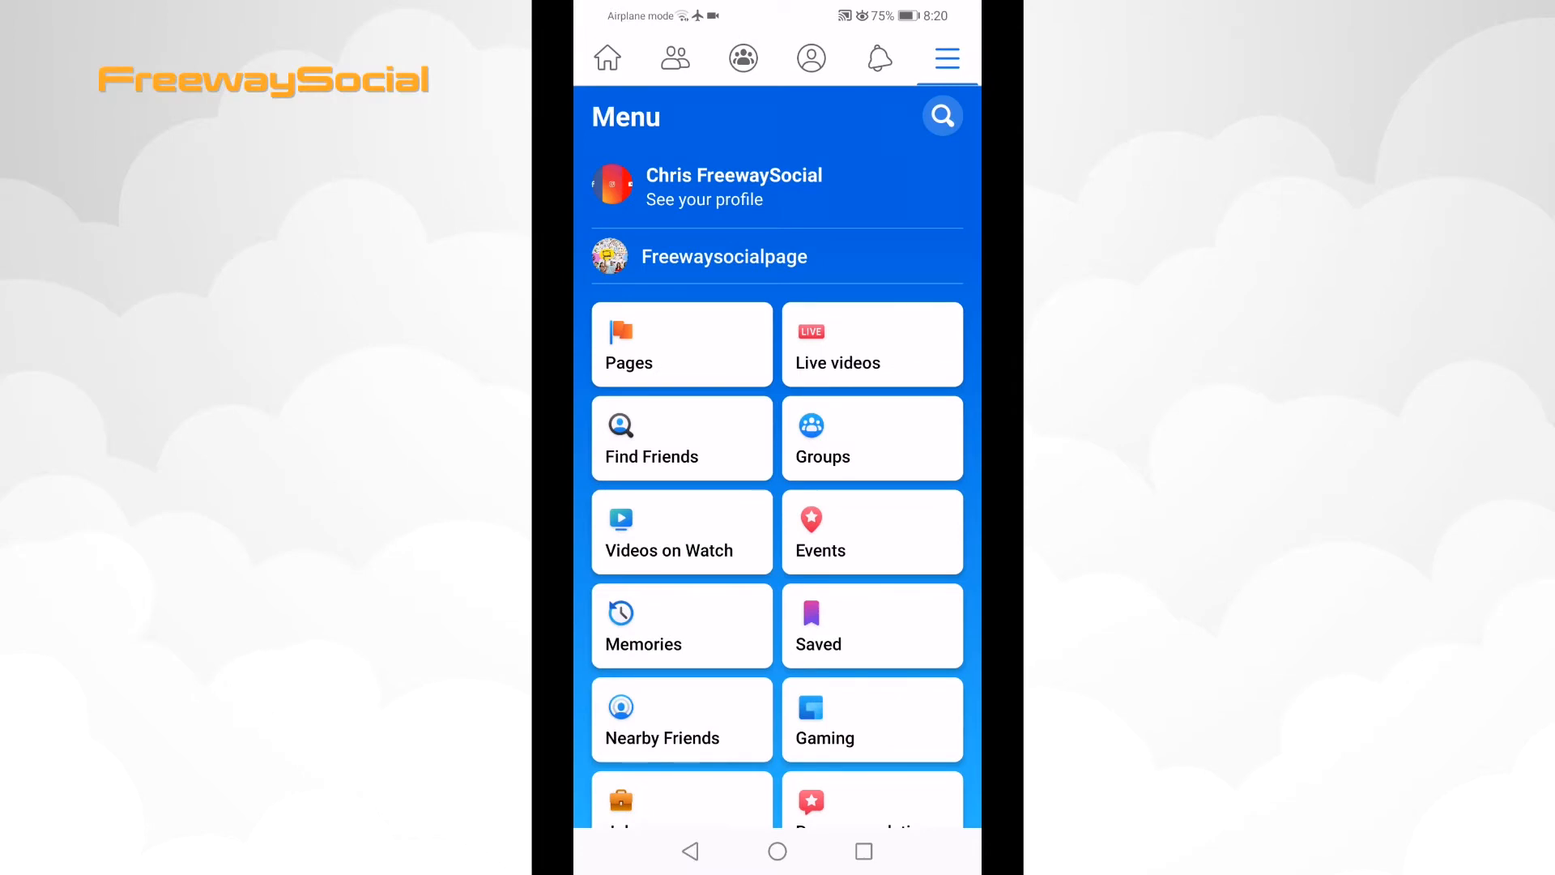
scroll(down, 3)
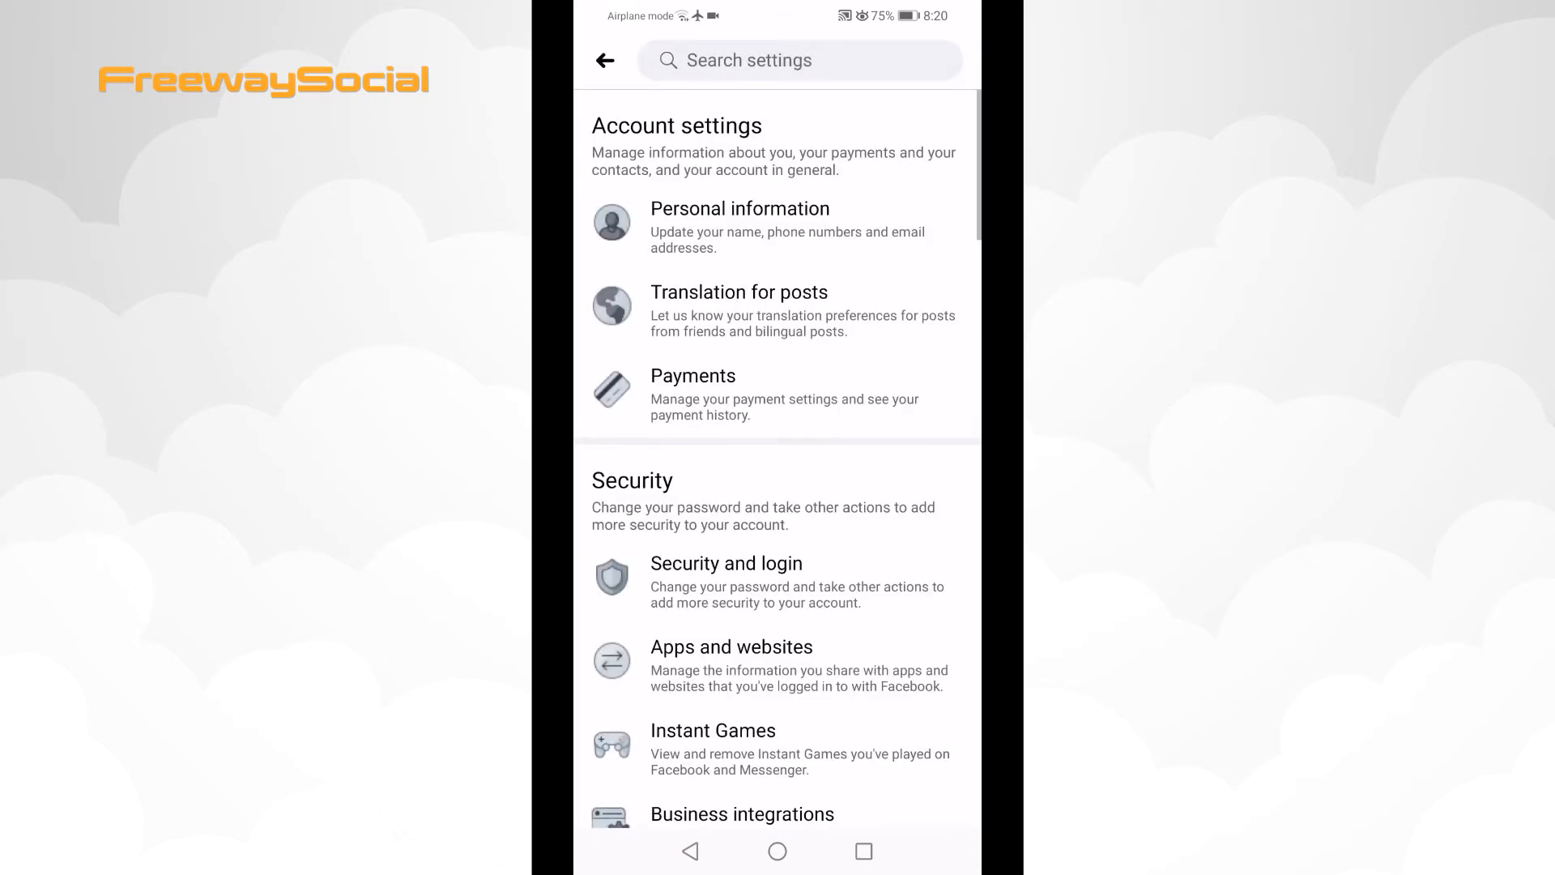
Scroll to Your Facebook information and reach Download your information
scroll(down, 3)
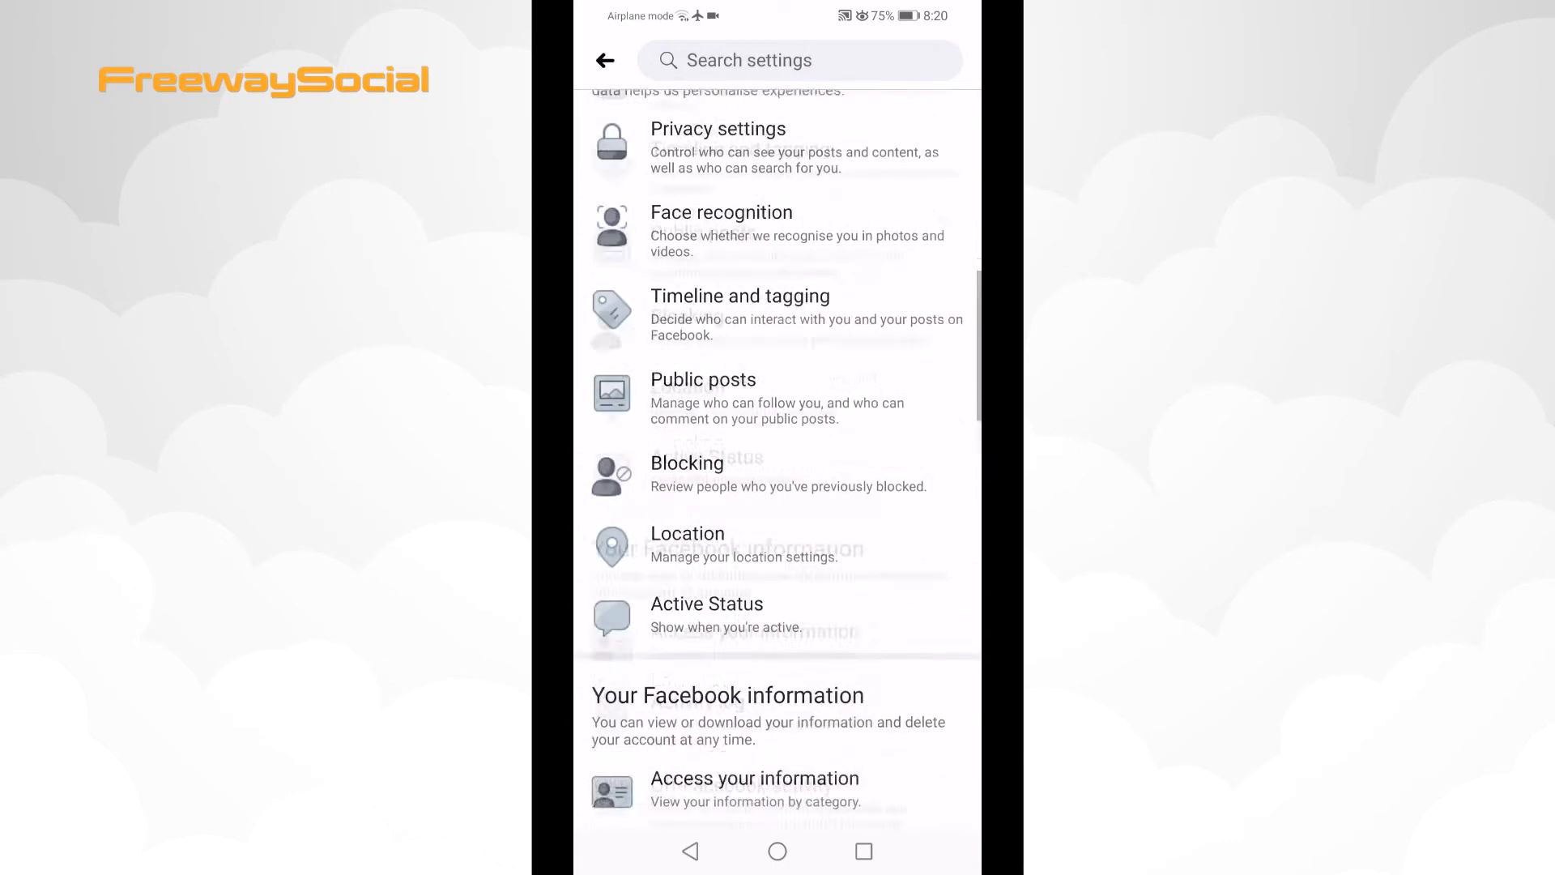
scroll(down, 3)
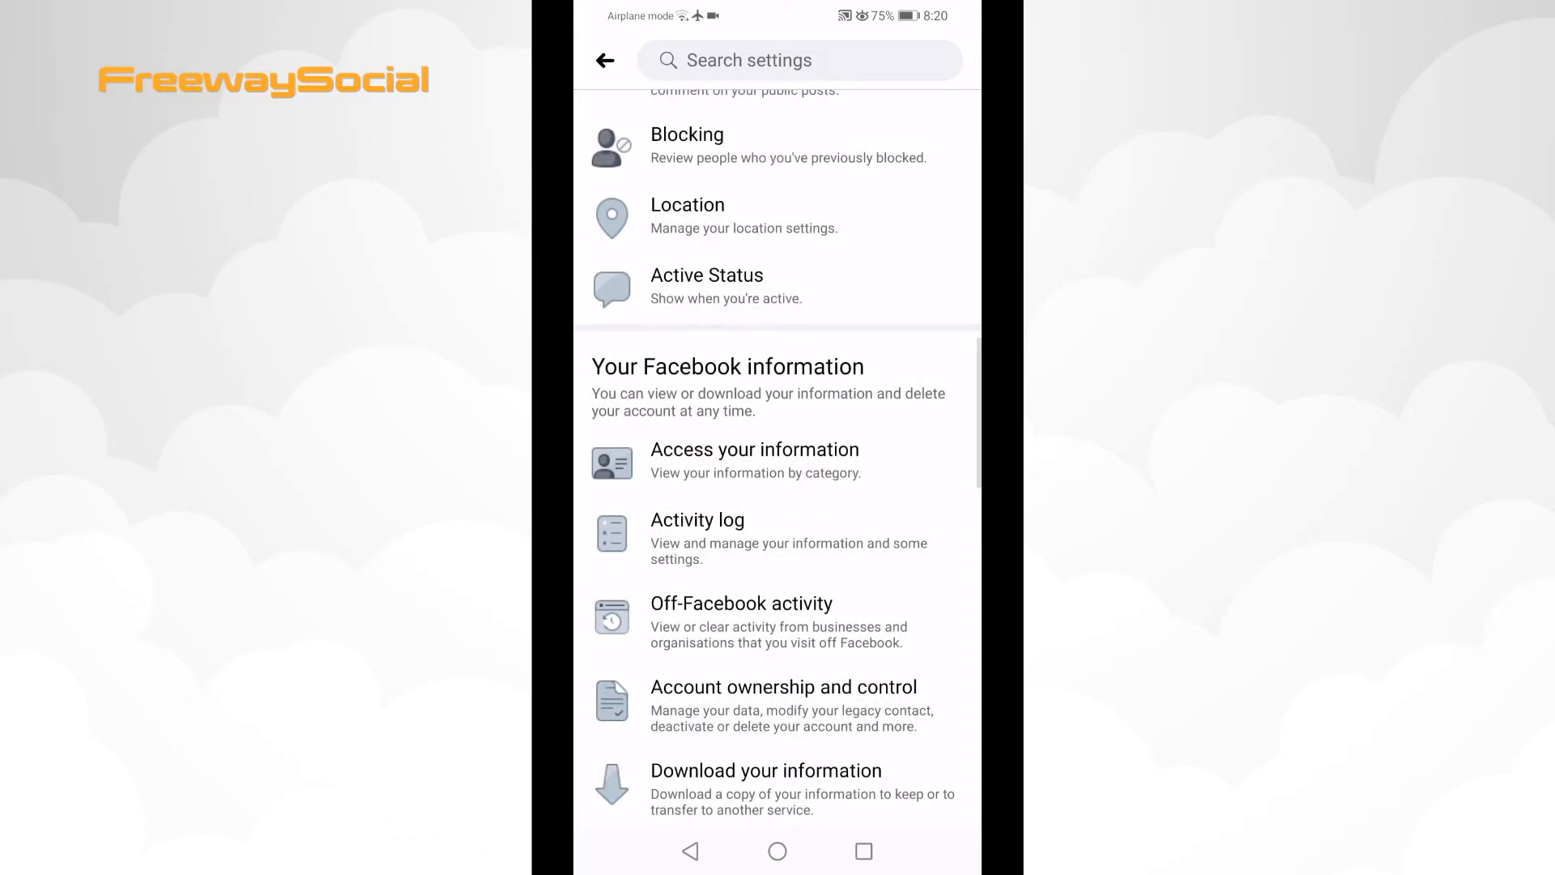
scroll(down, 3)
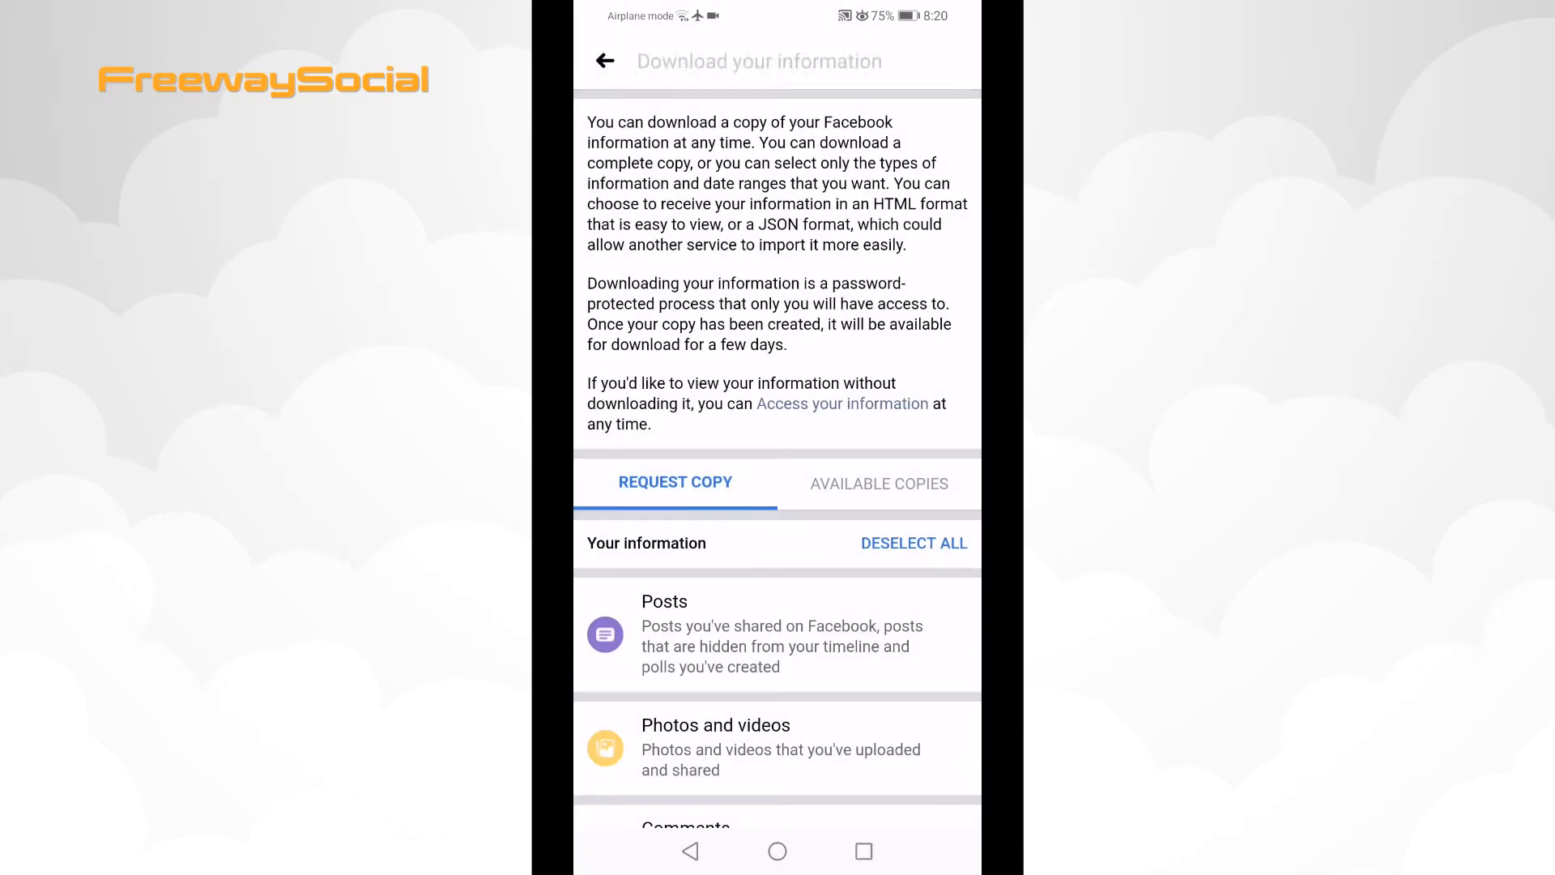
Deselect all categories, then include only Photos and videos in the copy
scroll(down, 3)
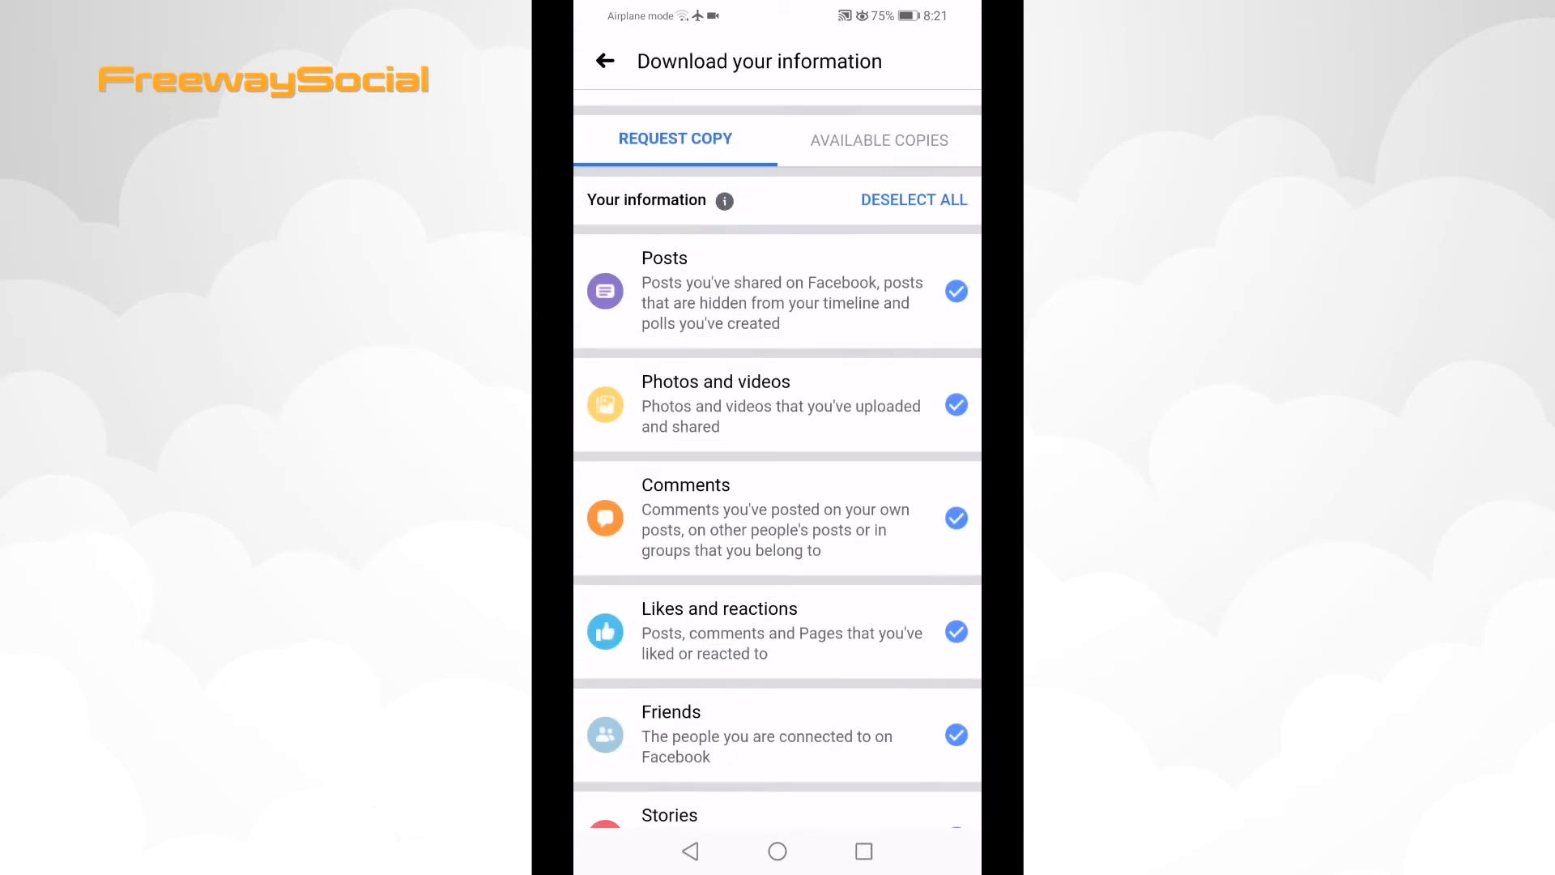
click(913, 199)
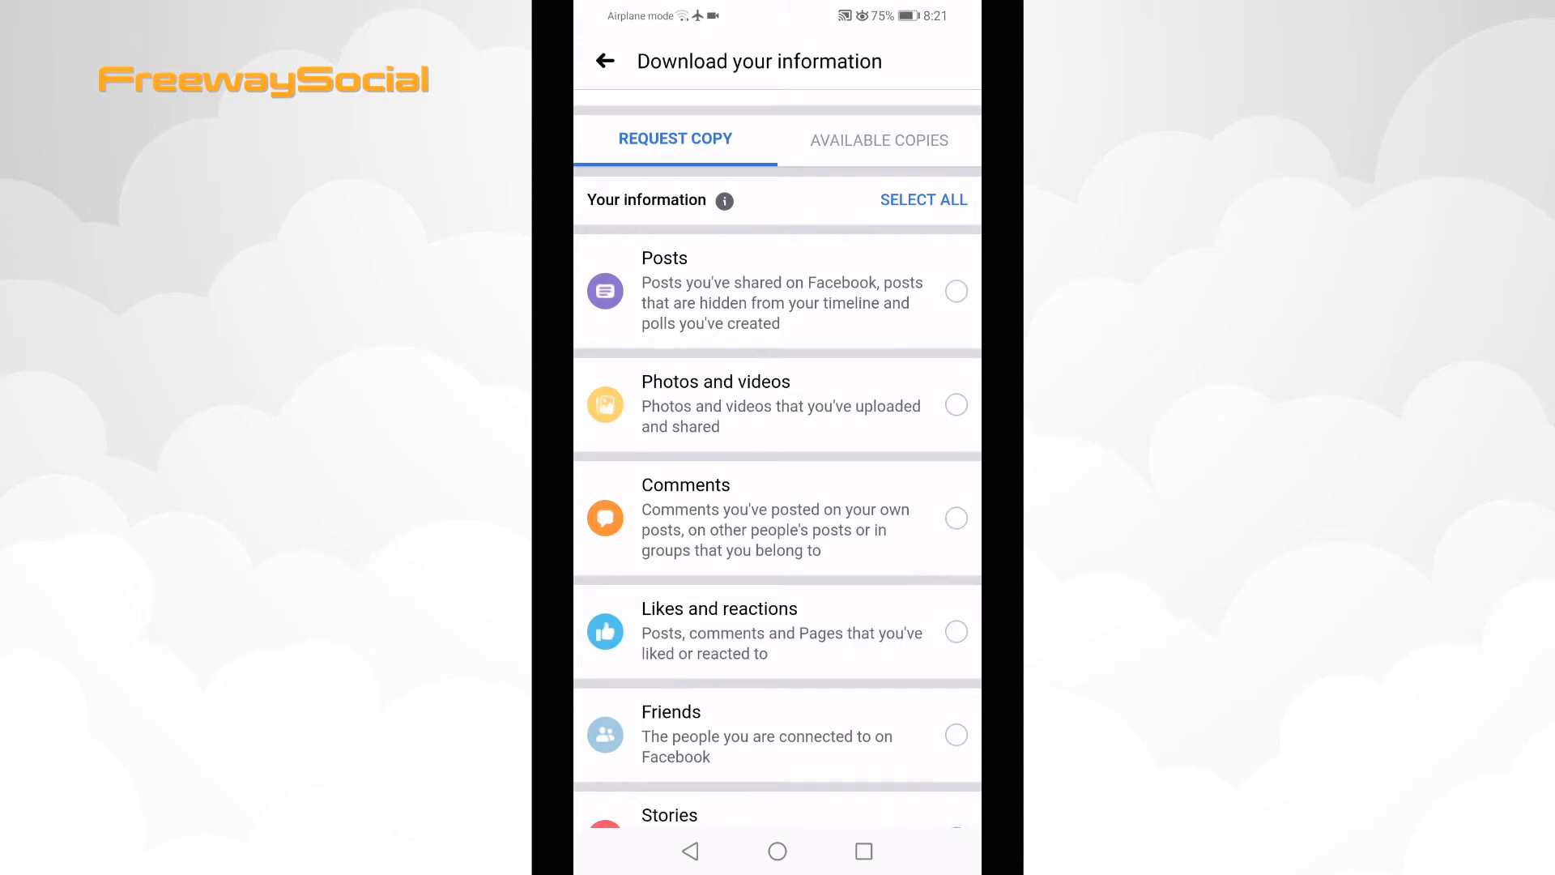
click(956, 405)
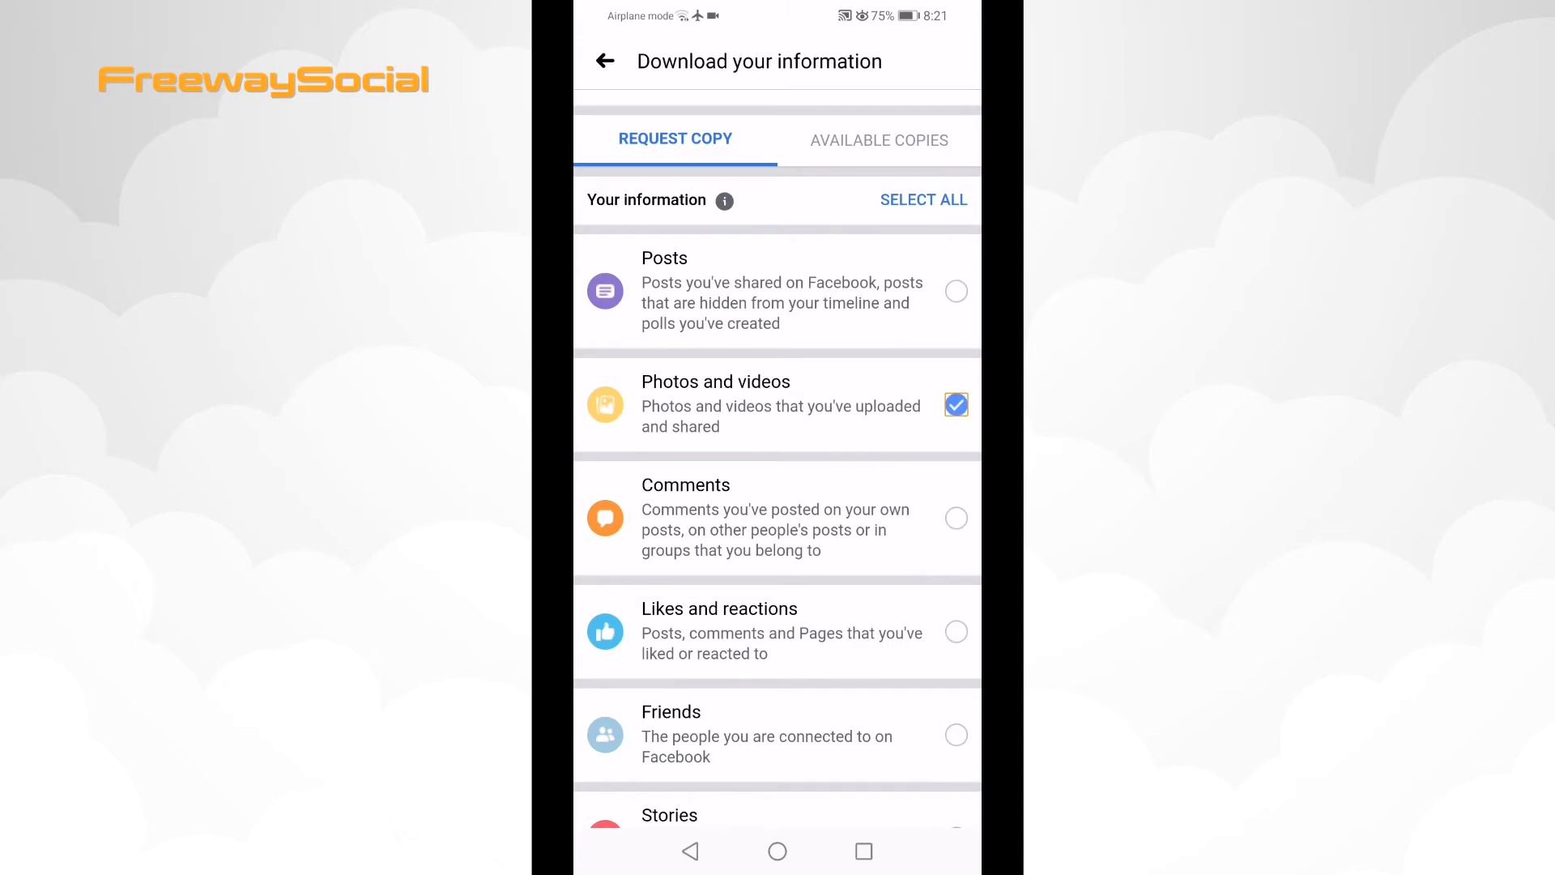
scroll(down, 3)
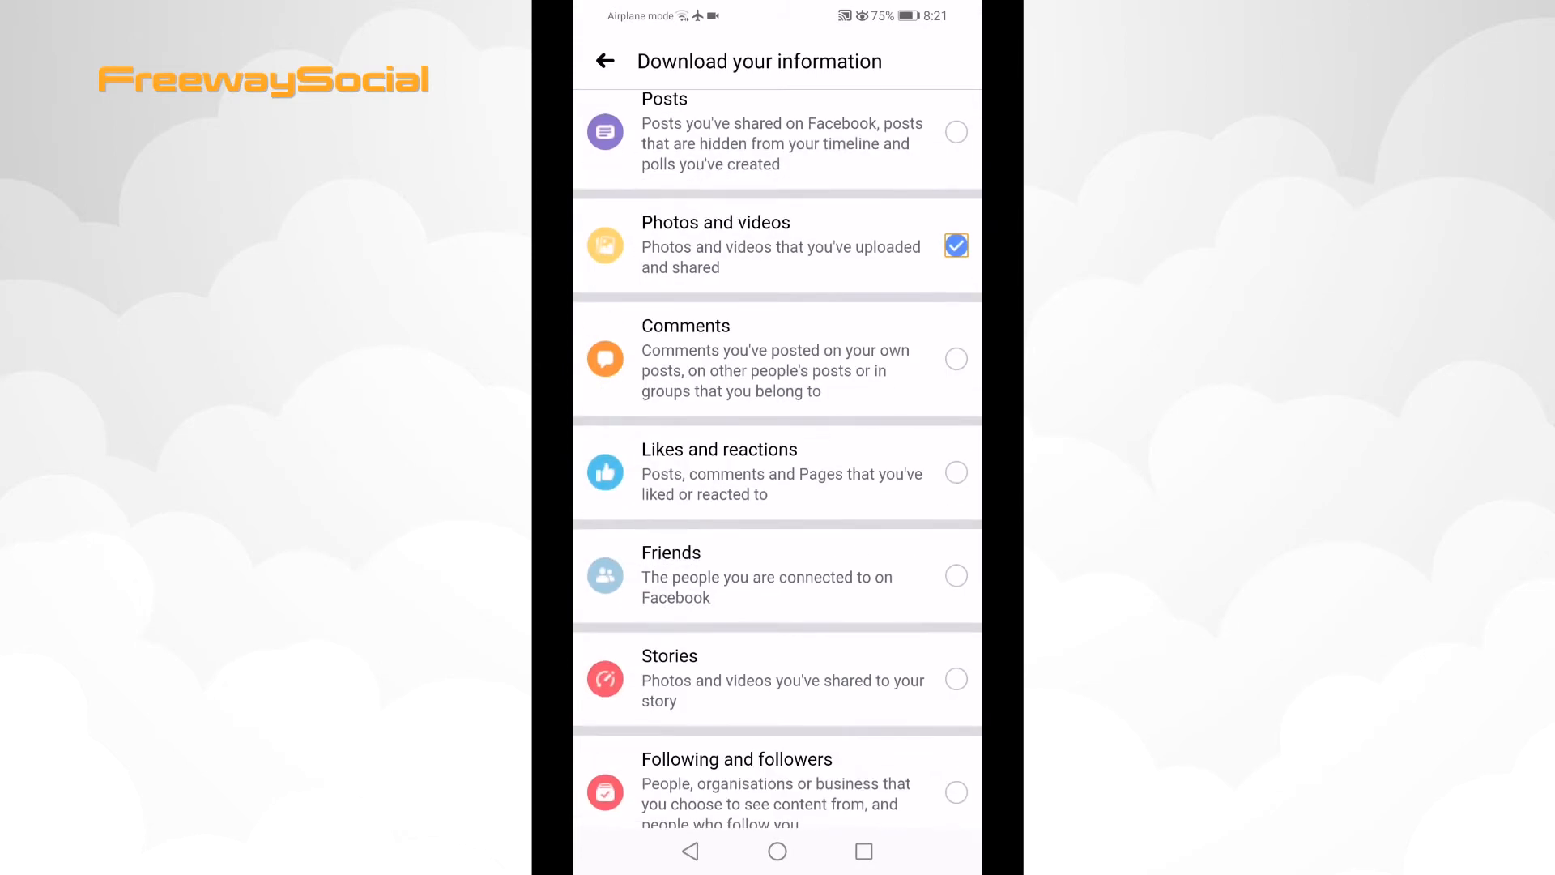
Create the file with all data, HTML format and high media quality
scroll(down, 3)
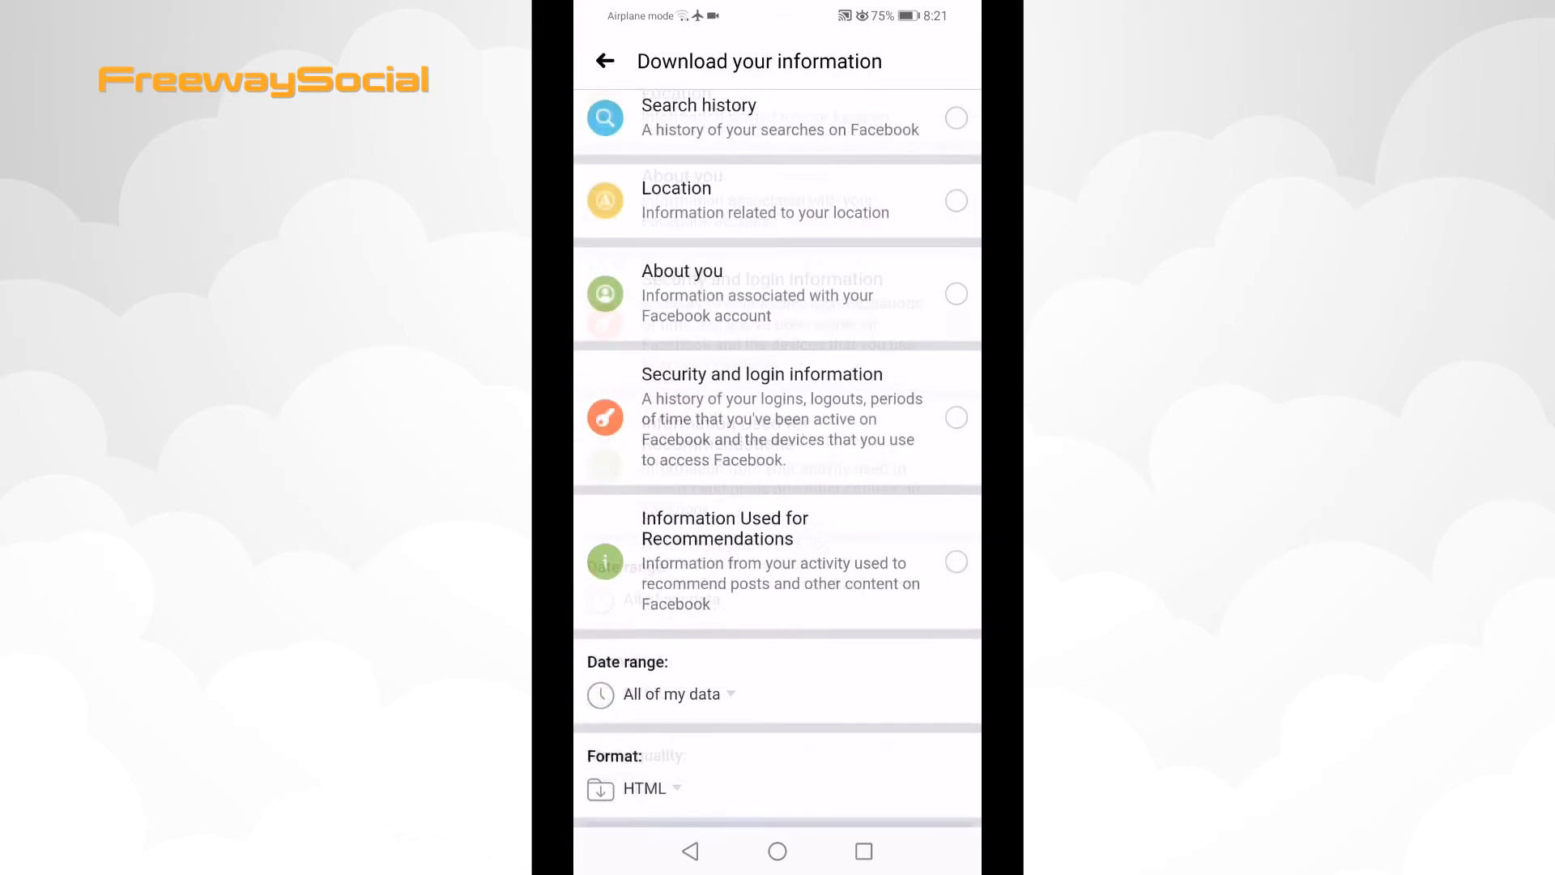
scroll(down, 3)
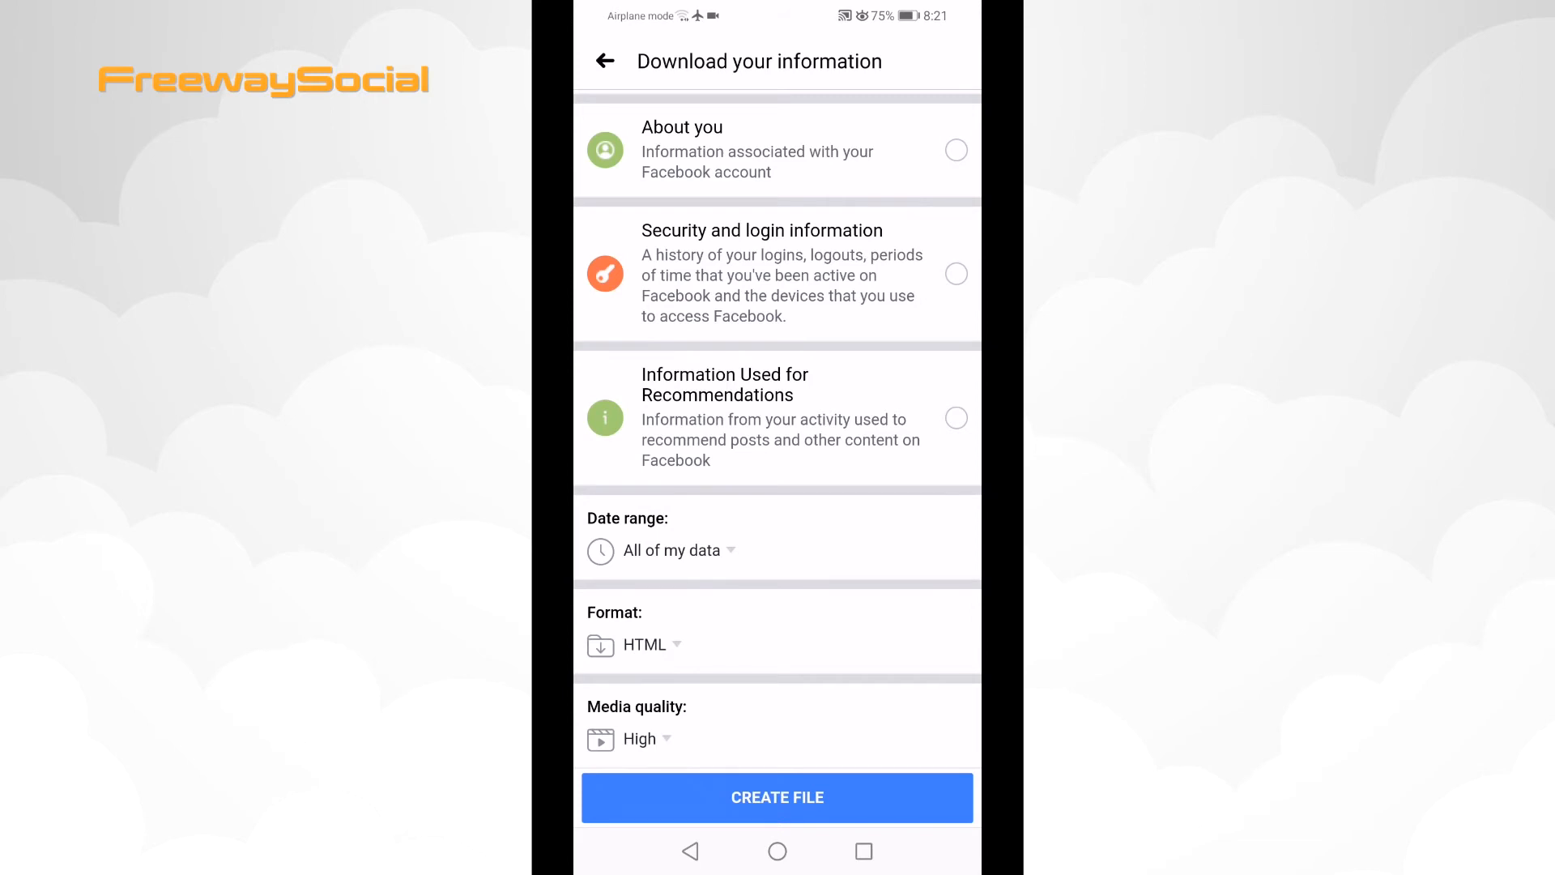
click(776, 797)
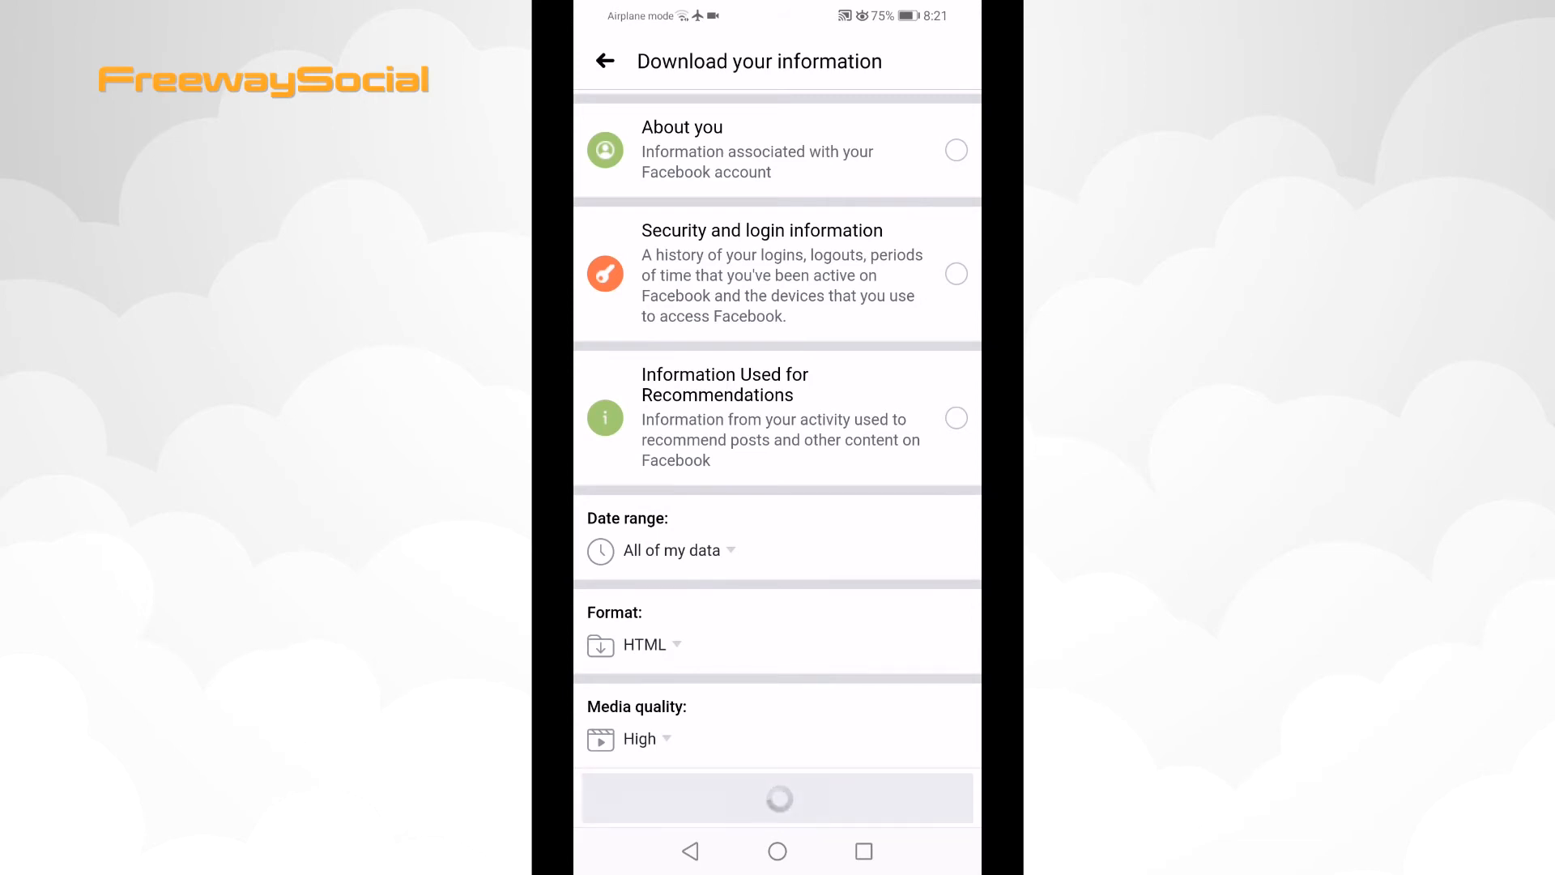